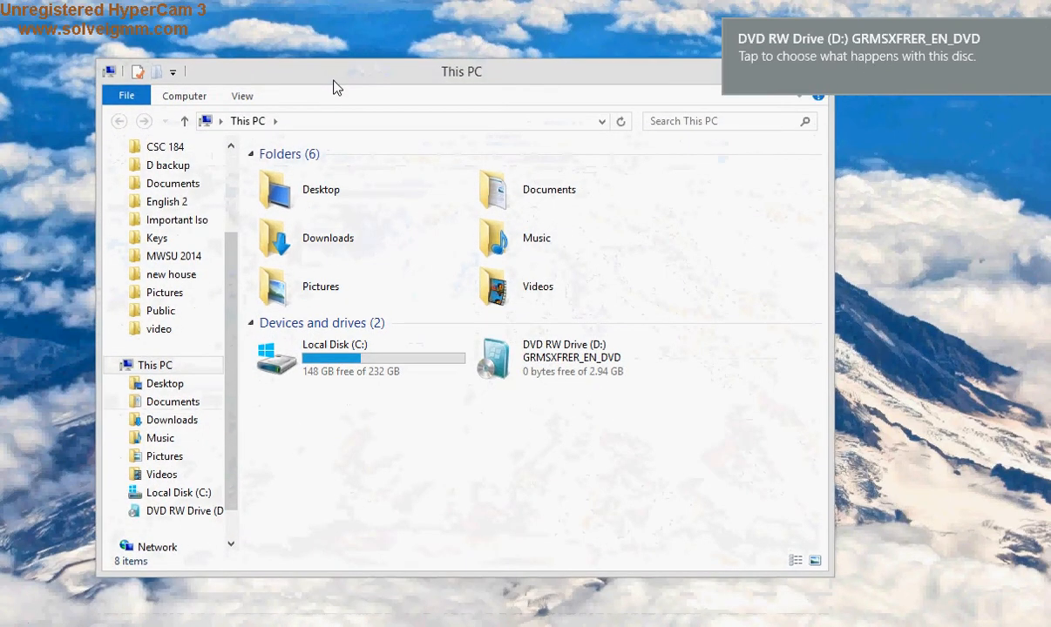
Step: Select the GRMSXFRER_EN_DVD drive in This PC and close the Windows Server installer launcher
left_click(580, 357)
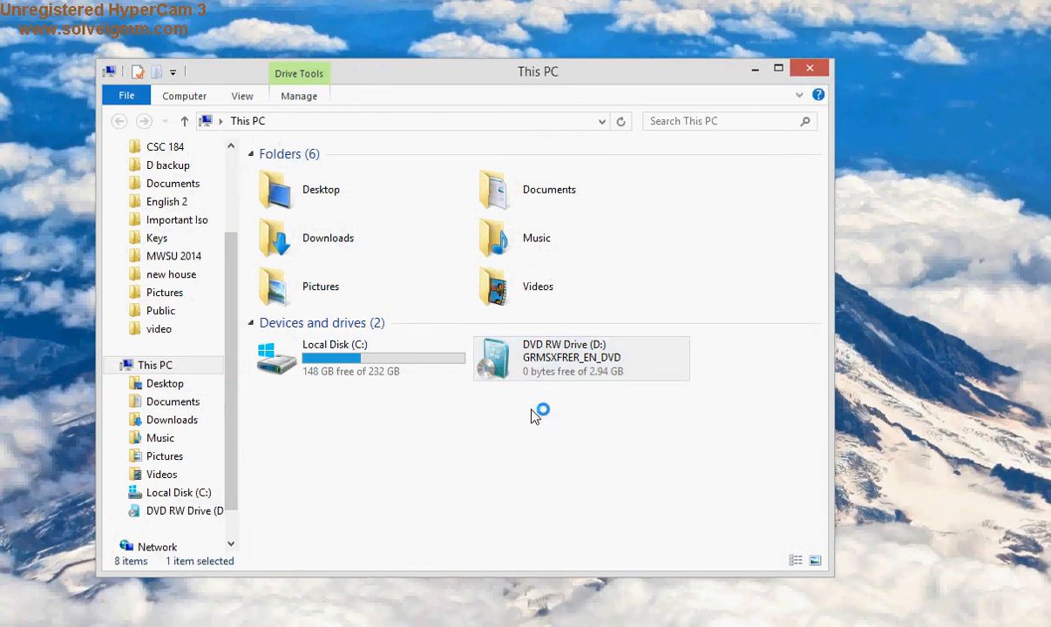
left_click(579, 358)
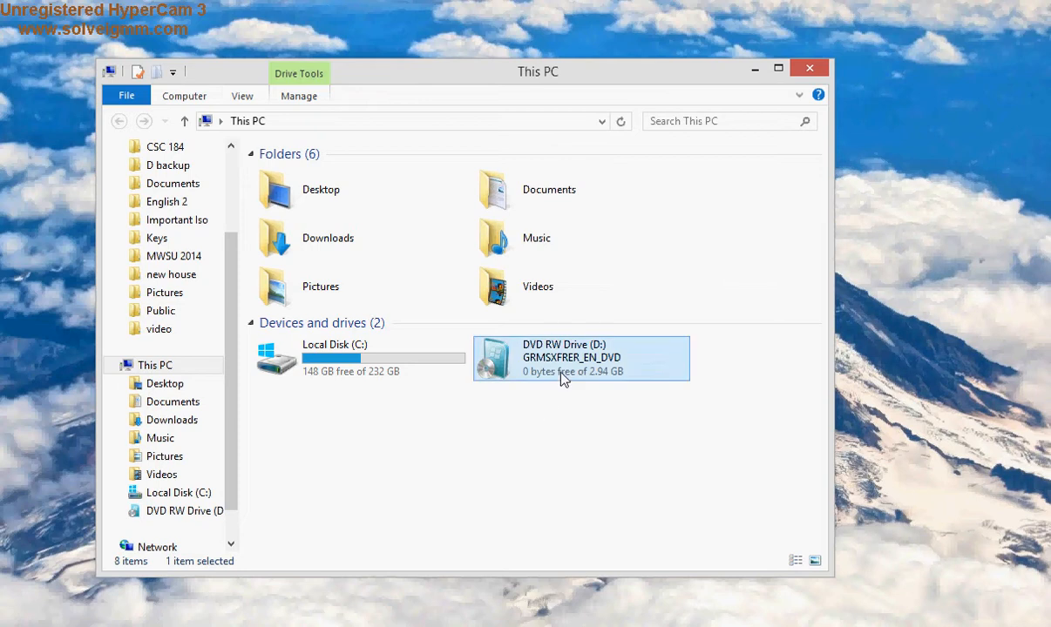
mouse_move(573, 369)
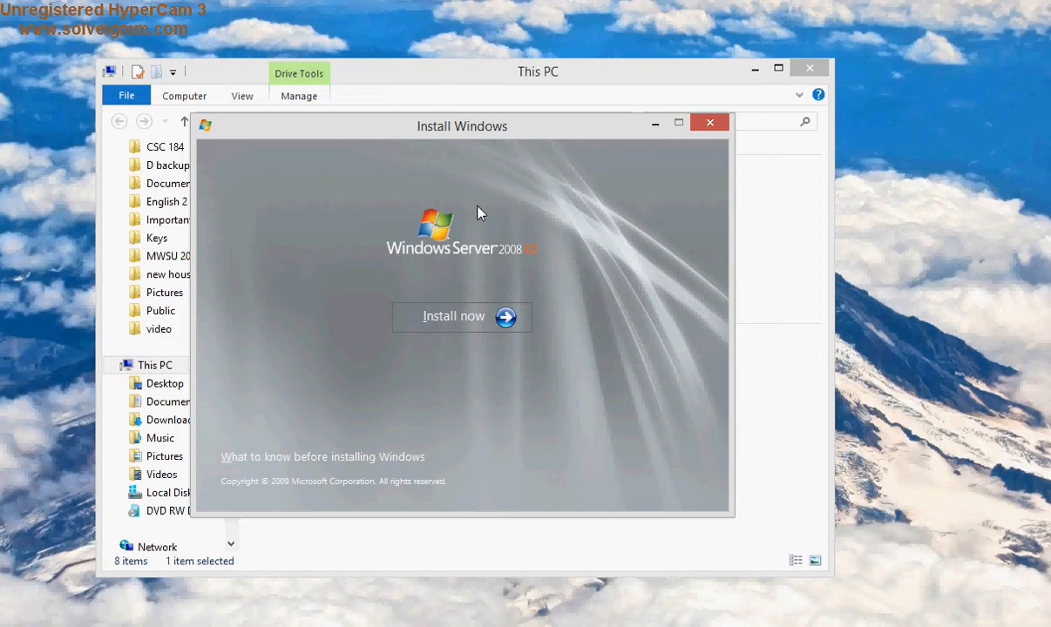
mouse_move(709, 122)
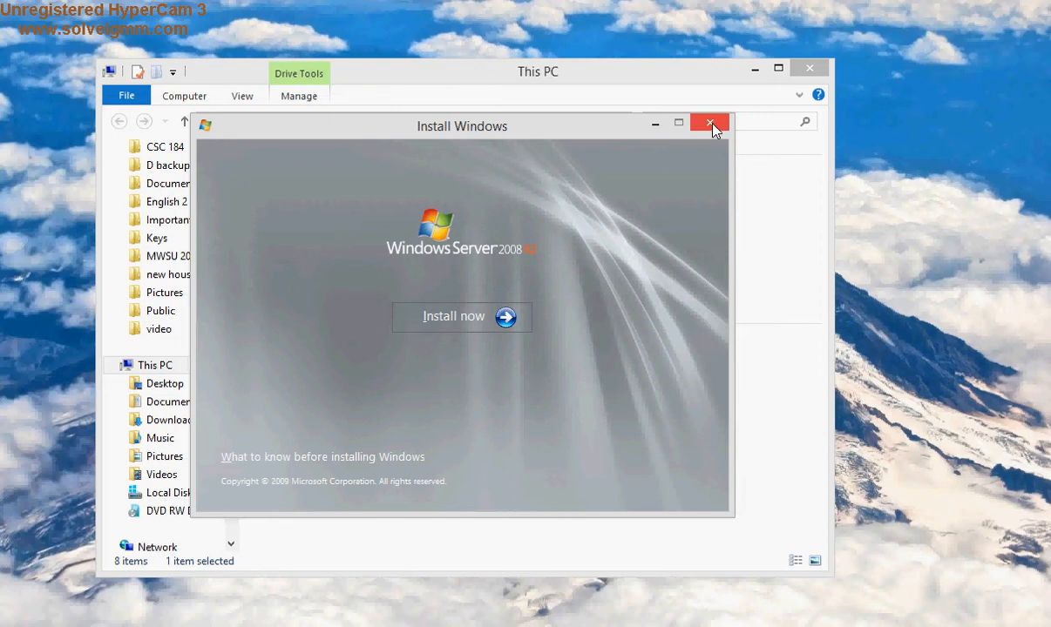
left_click(709, 123)
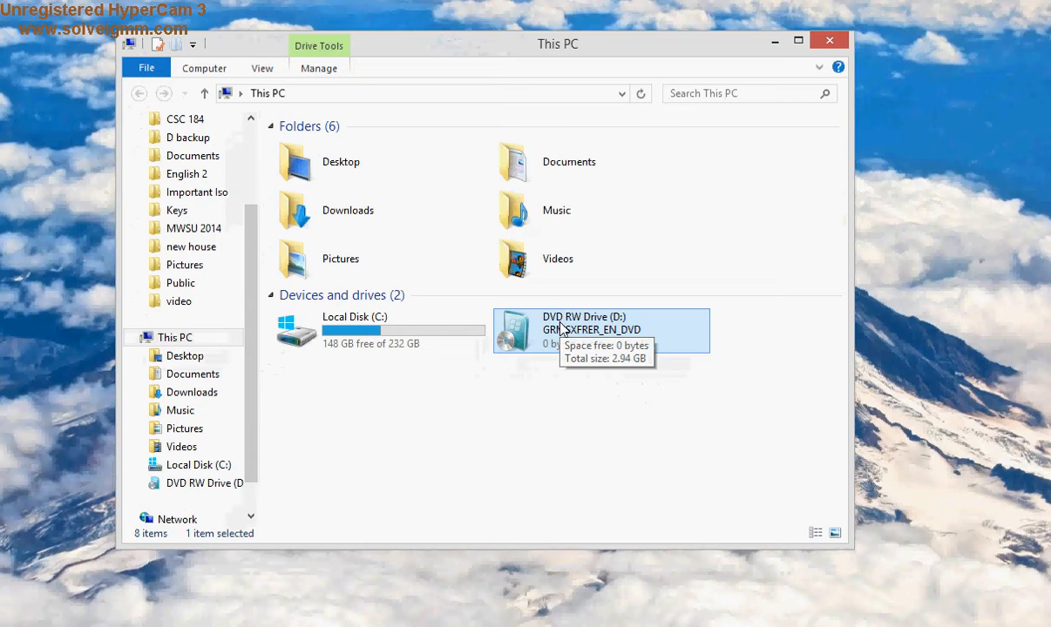
Step: Start creating an image from the DVD drive, keeping D: (GRMSXFRER_EN_DVD) as the source
right_click(601, 331)
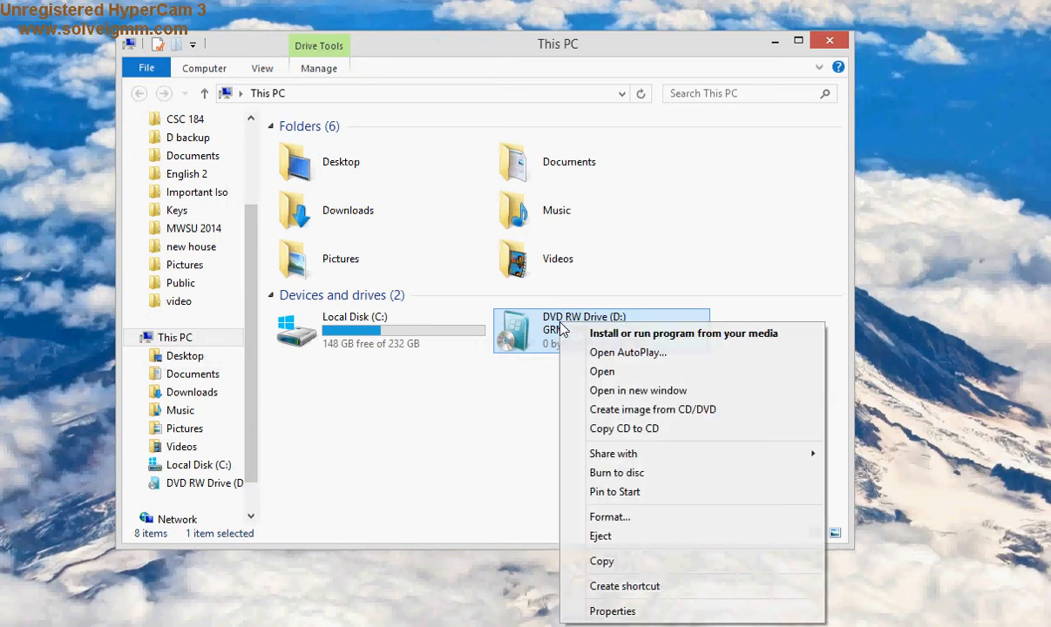
mouse_move(609, 371)
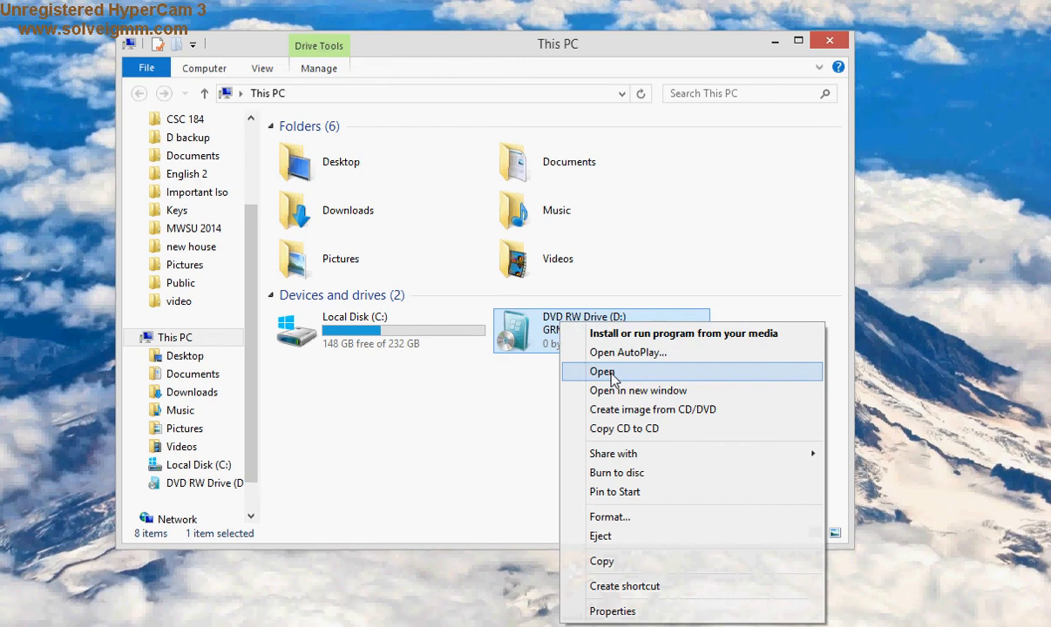
mouse_move(618, 409)
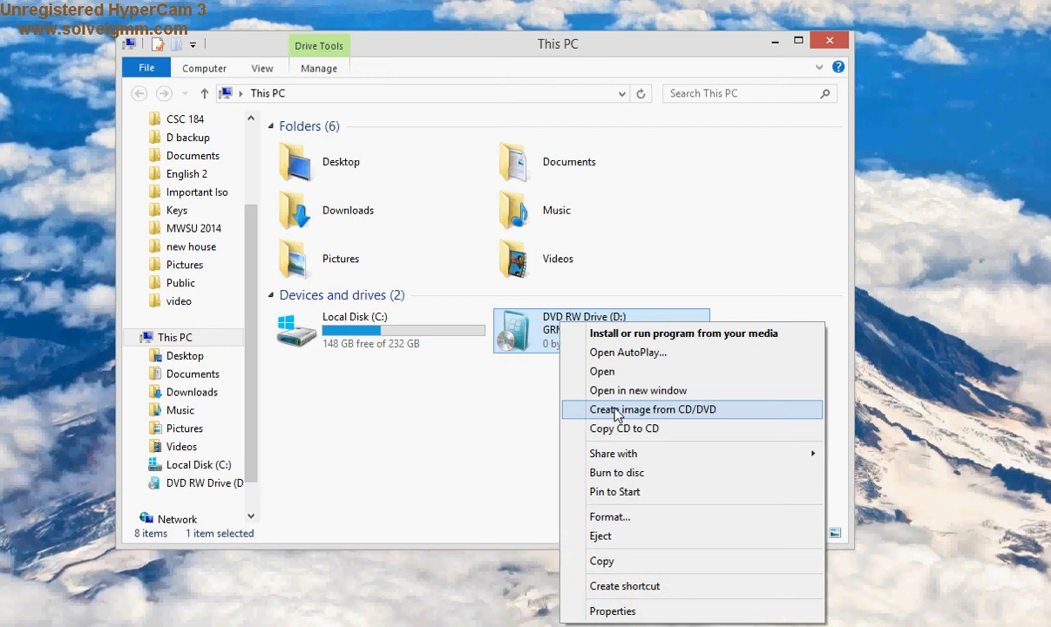
left_click(653, 409)
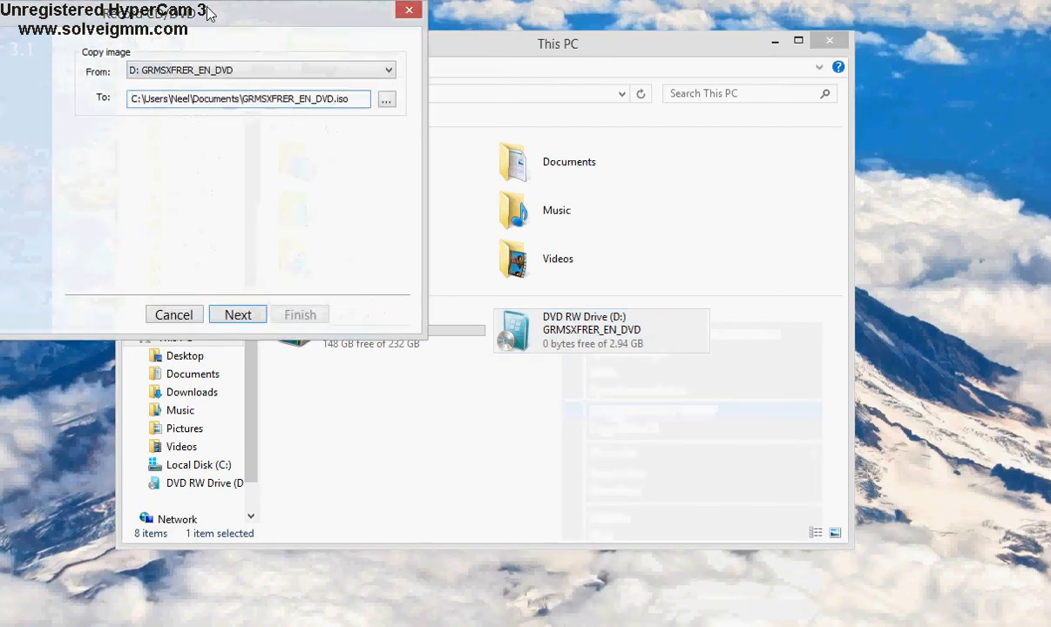
left_click_drag(205, 11, 488, 104)
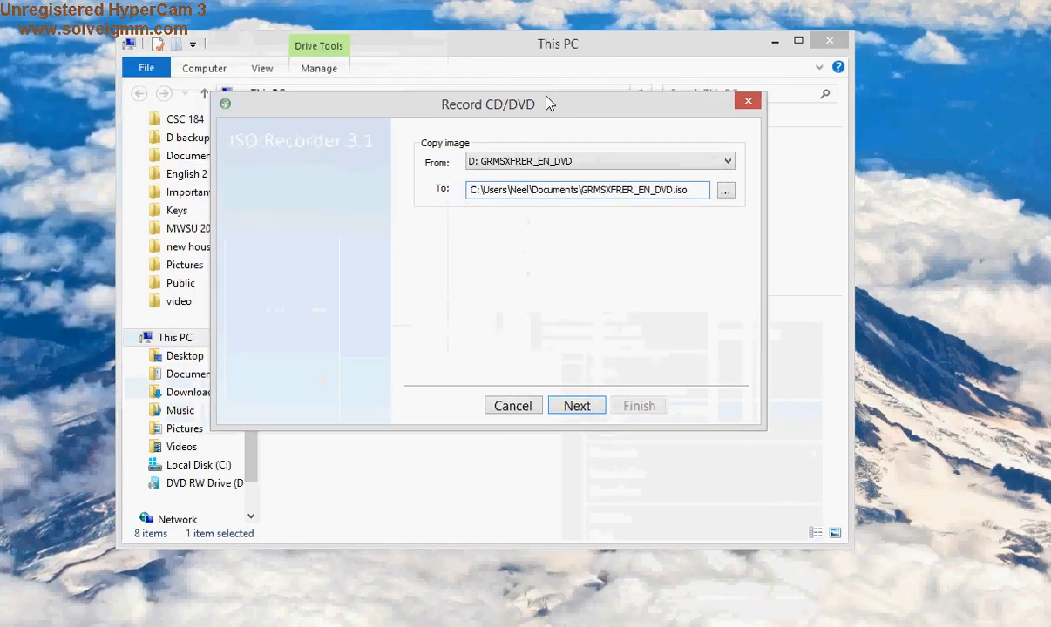
mouse_move(246, 152)
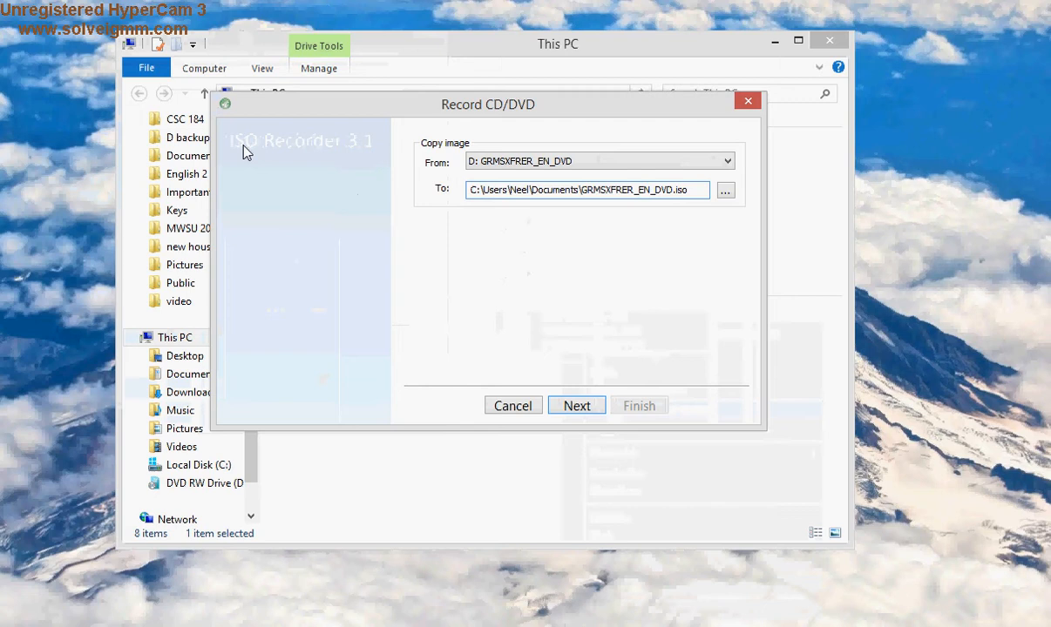
mouse_move(564, 155)
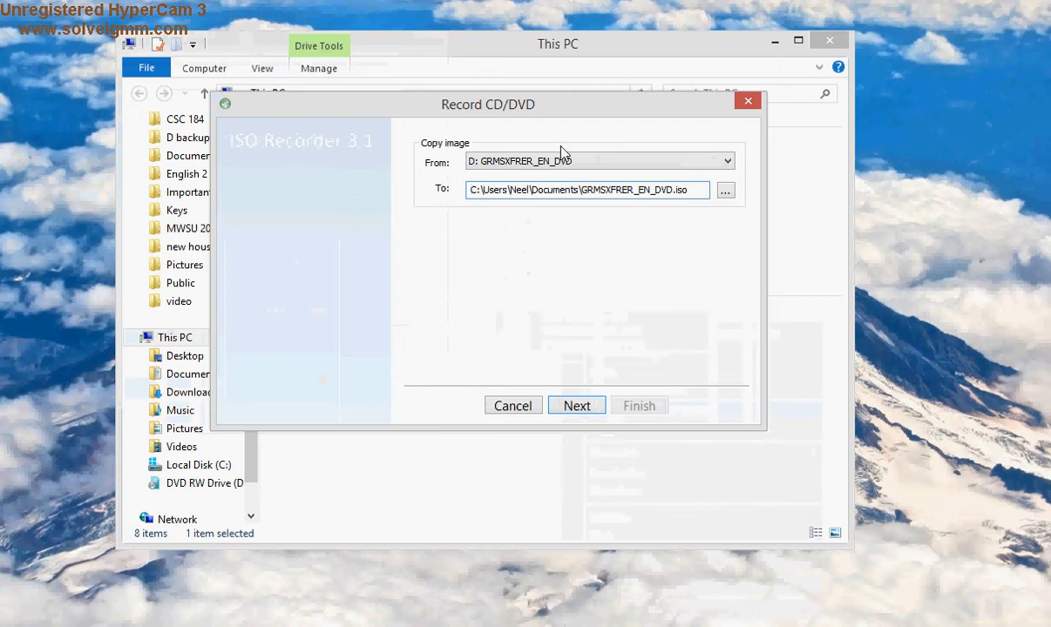
left_click(726, 161)
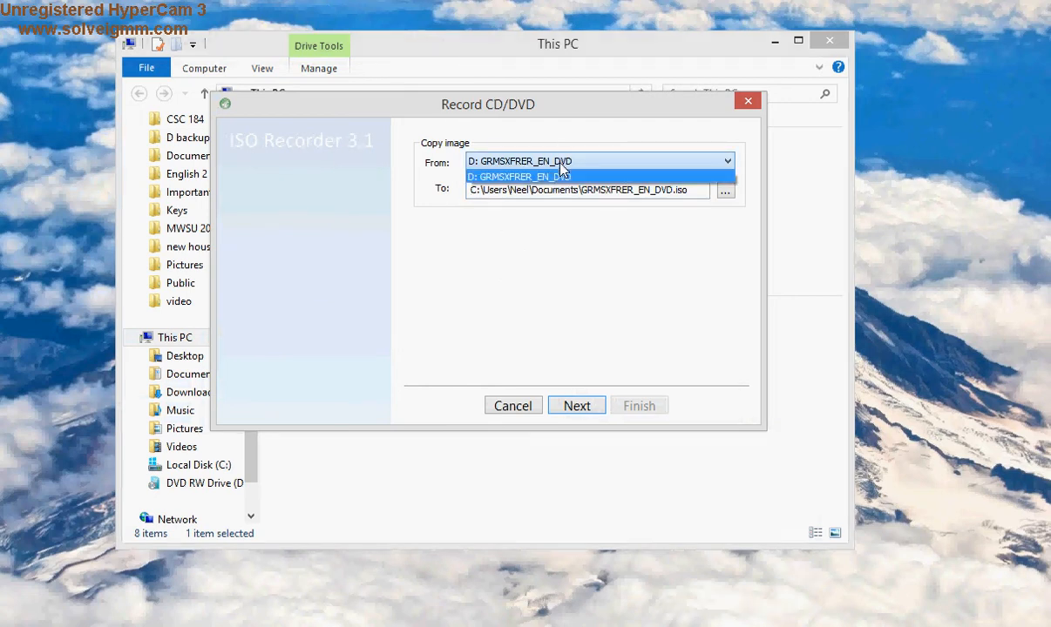
left_click(513, 405)
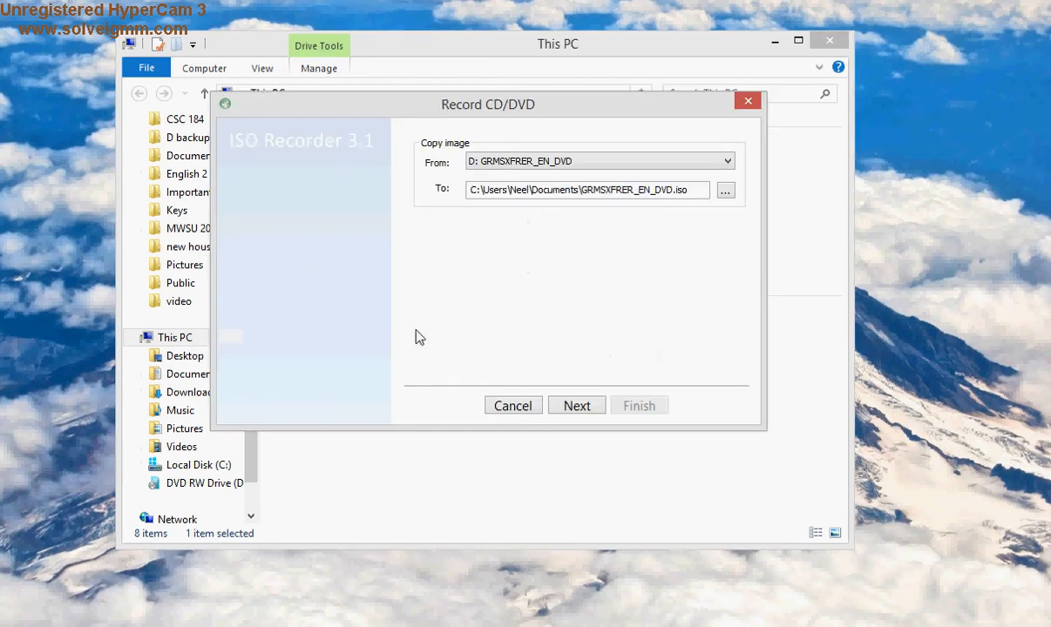
mouse_move(609, 222)
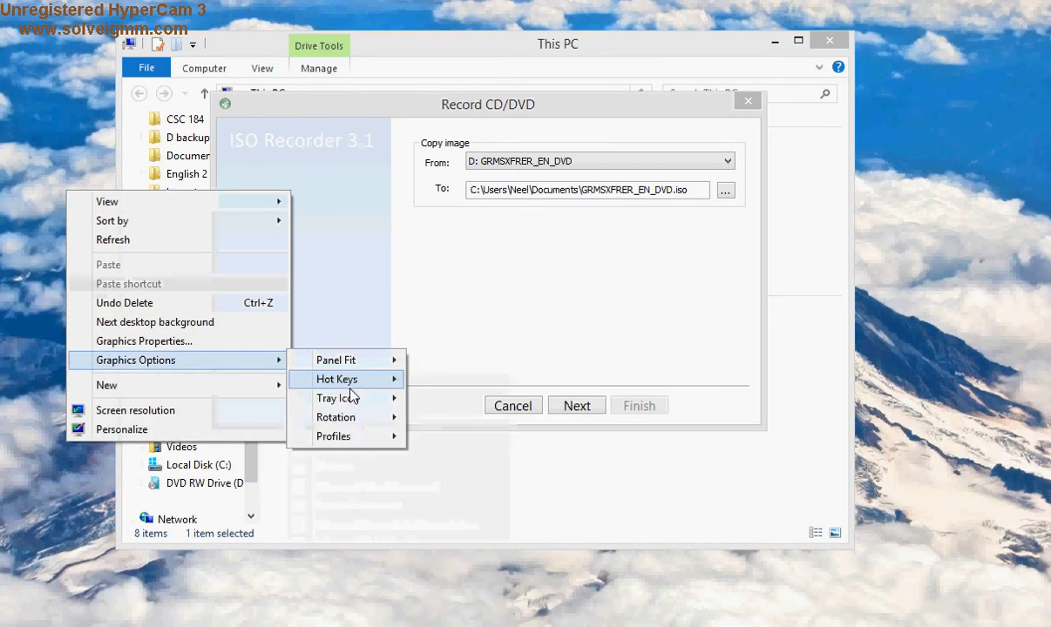
Step: Create a 'video iso' folder on the desktop and bring up the target-location chooser
left_click(106, 384)
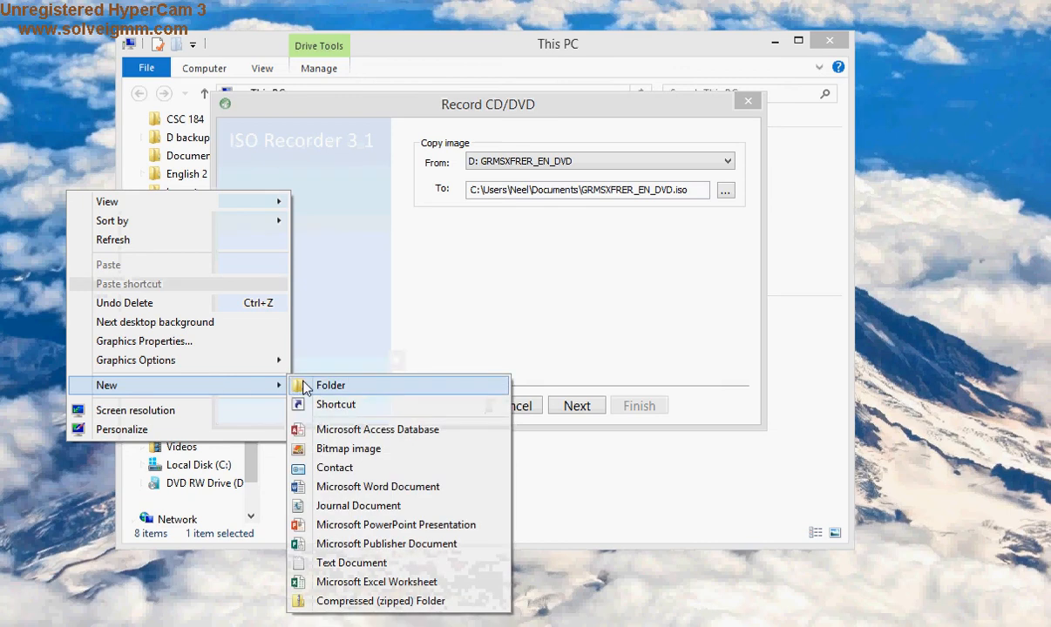
left_click(330, 385)
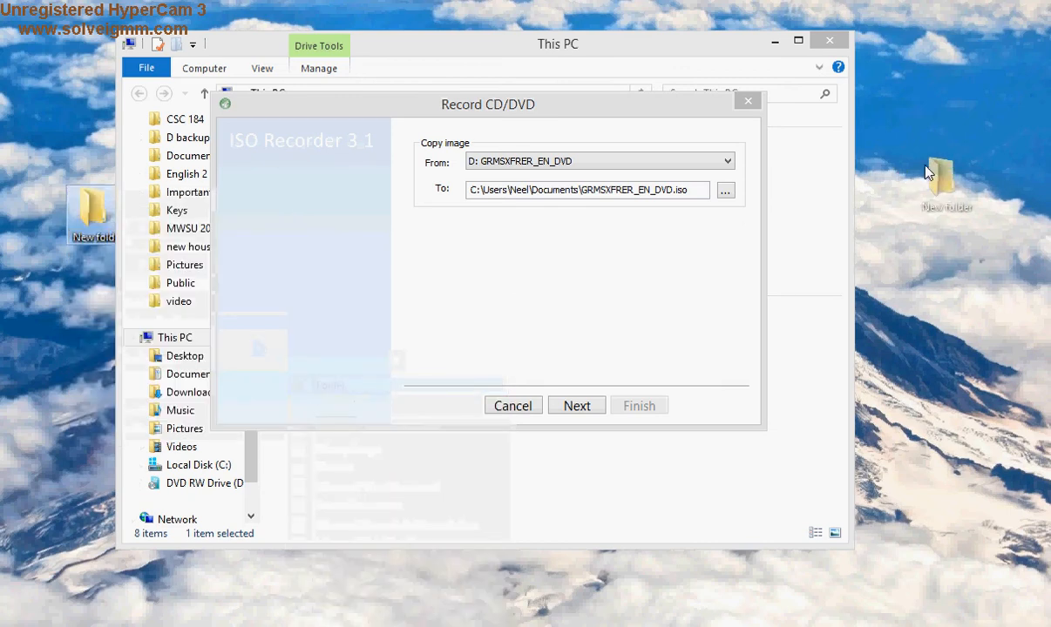
right_click(943, 199)
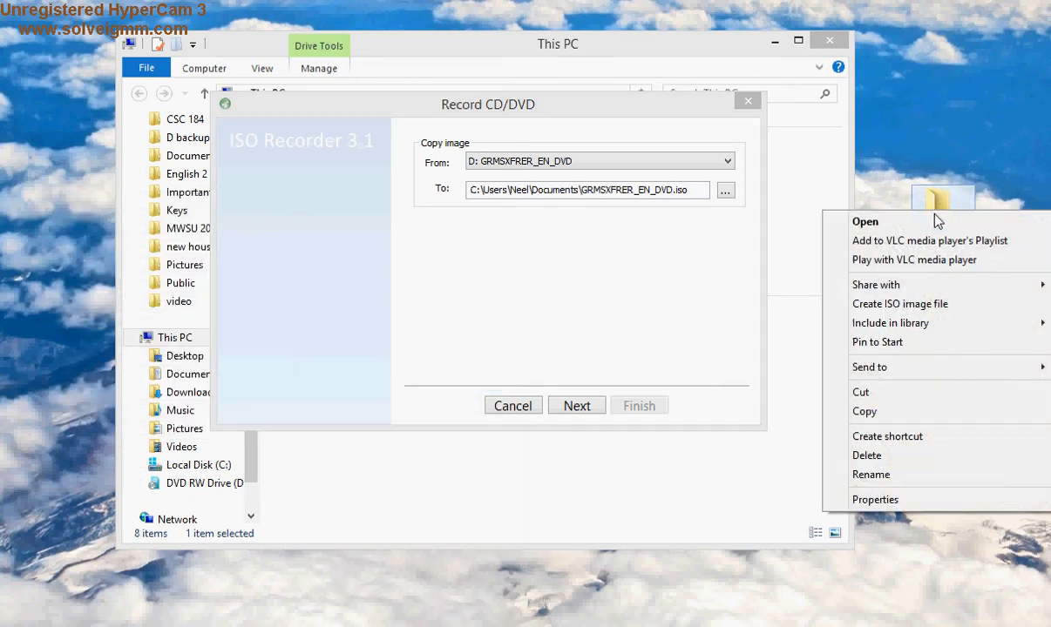
left_click(871, 473)
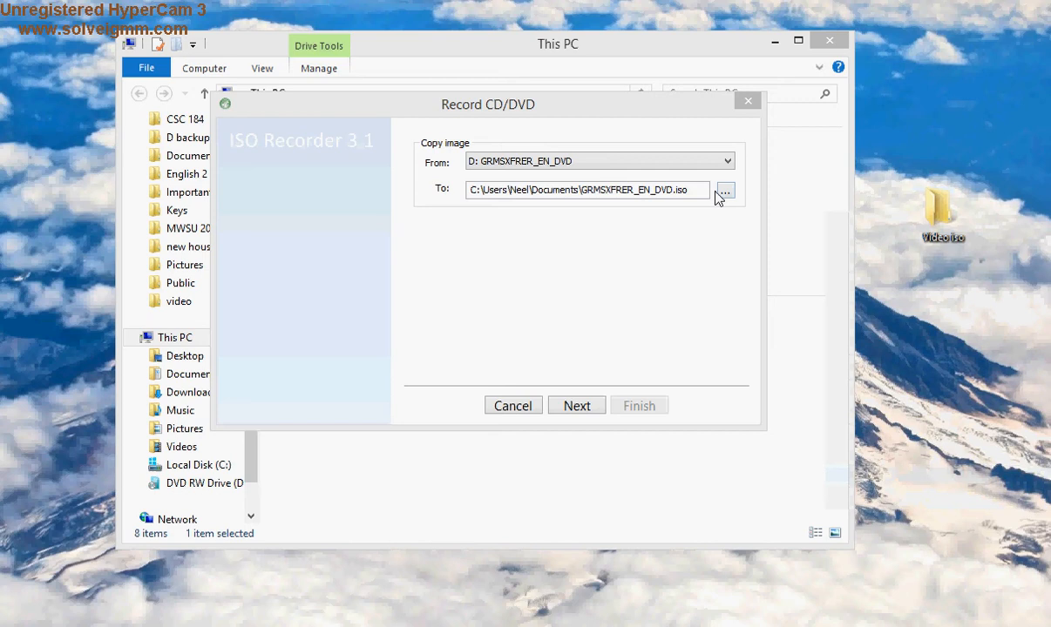
left_click(584, 189)
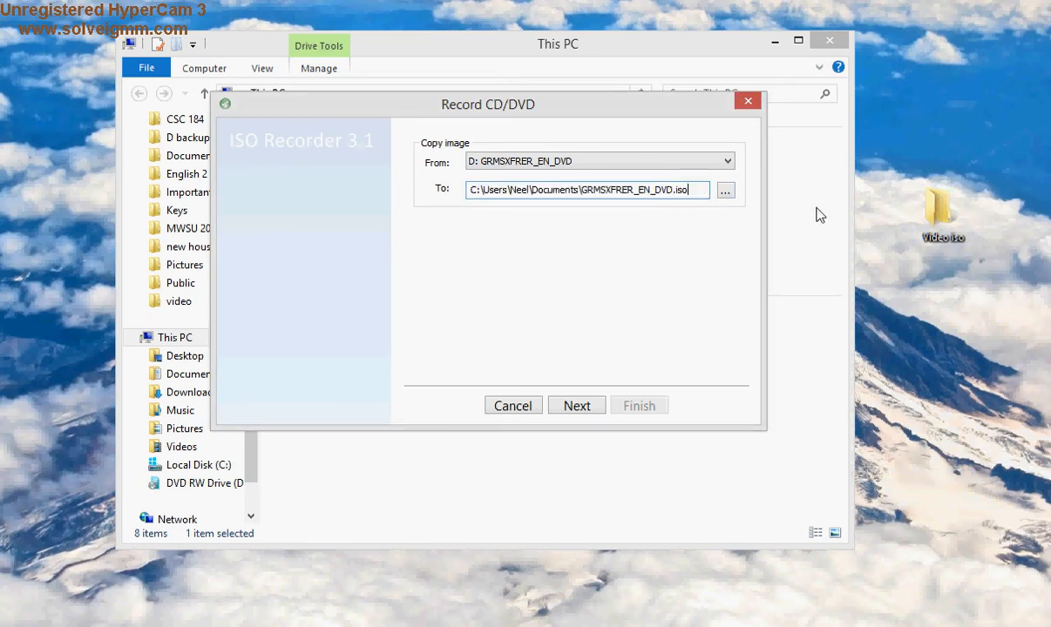
left_click(724, 190)
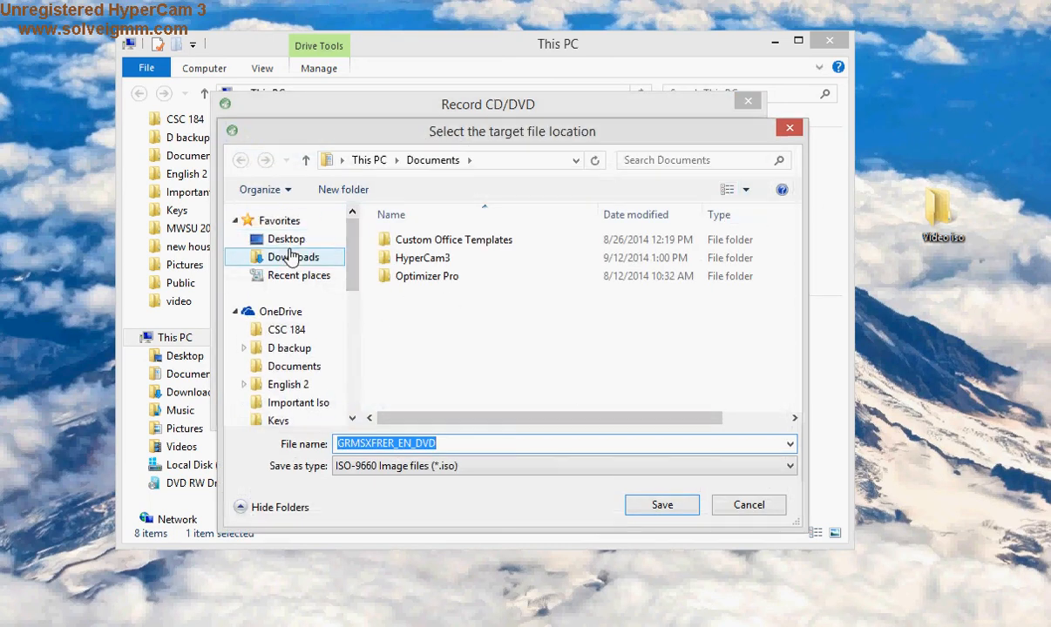
Step: Save the image target as 'Windows server 2008' inside the desktop Video iso folder
left_click(286, 239)
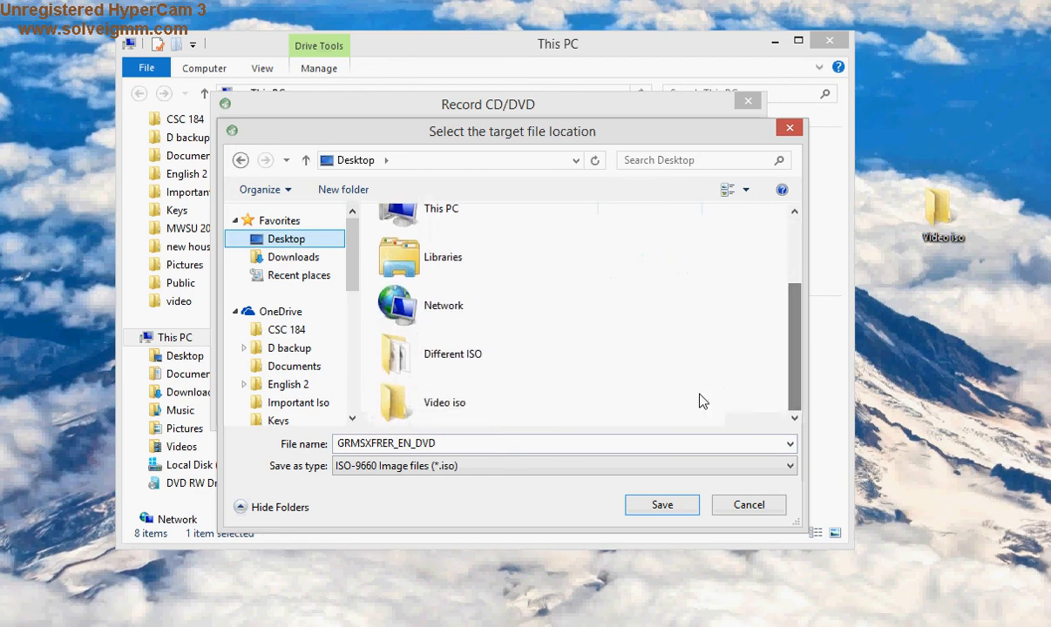
double_click(445, 402)
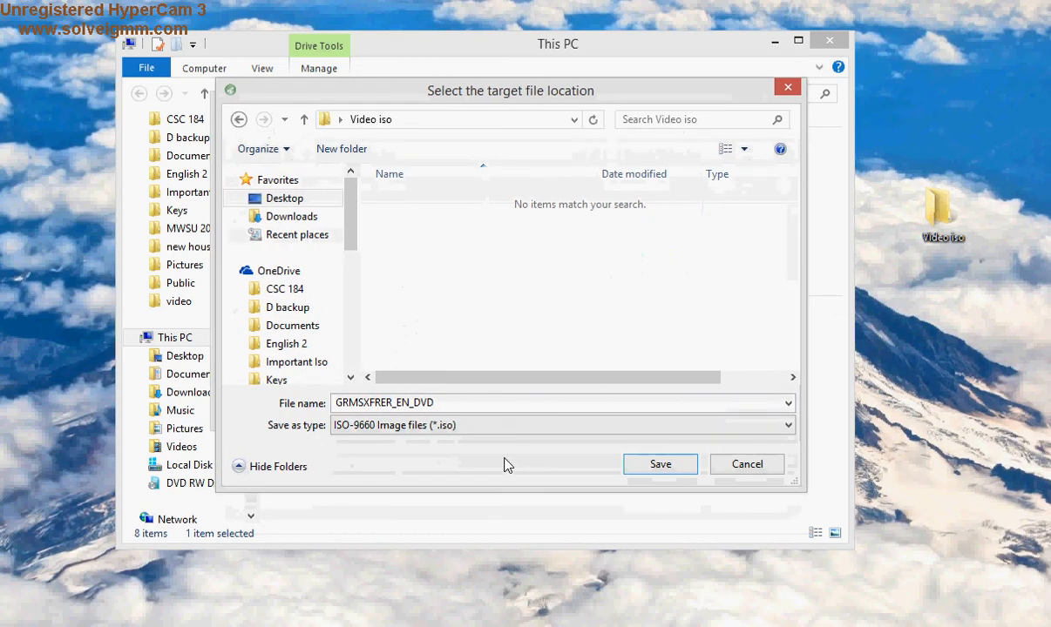
triple_click(384, 402)
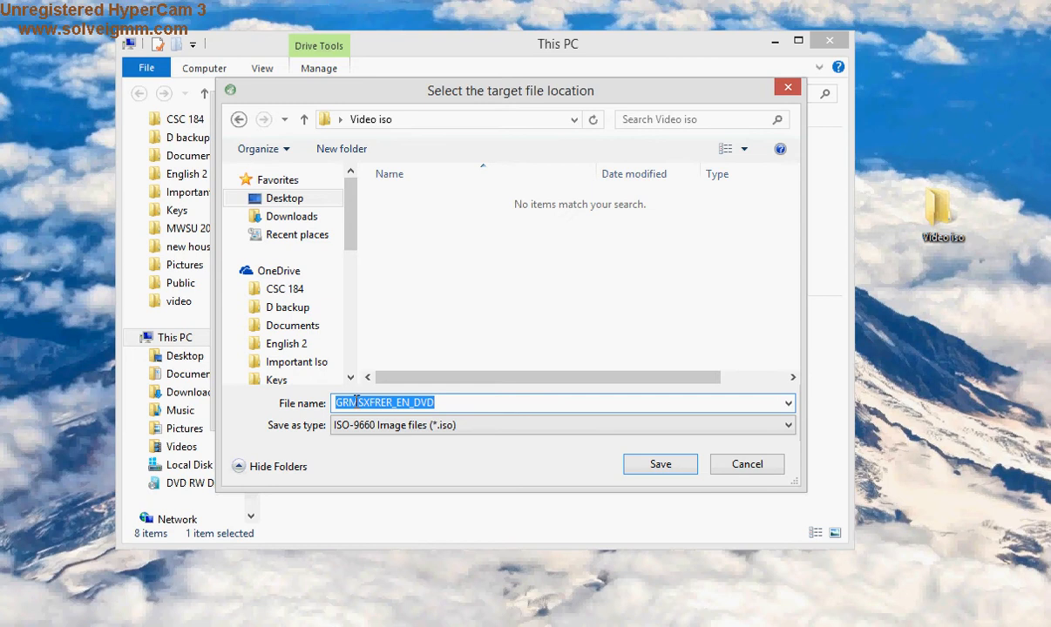
type("Windows server 2")
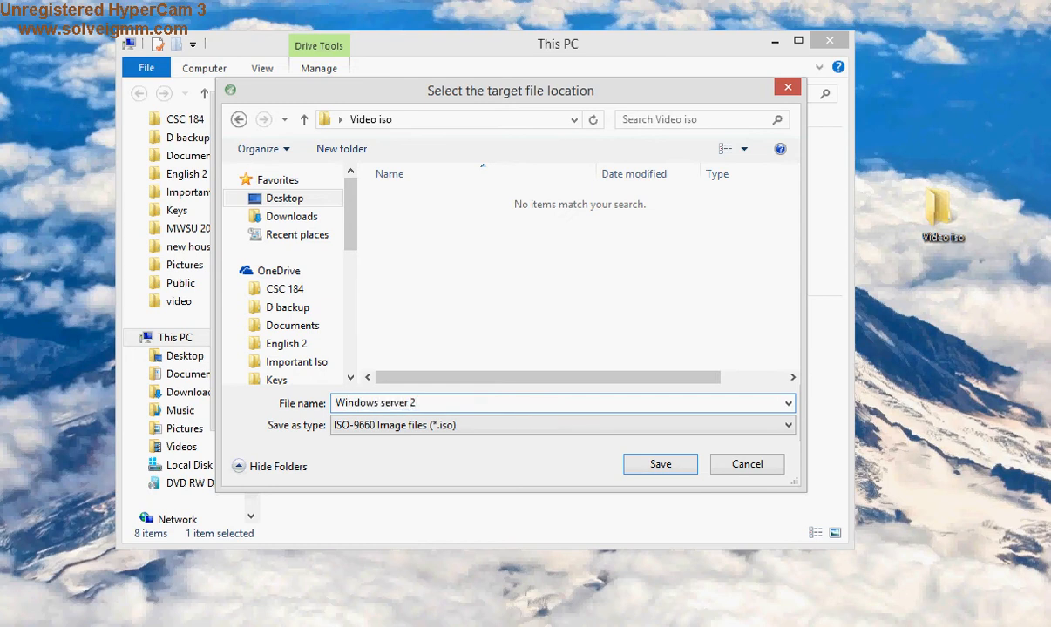
type("008")
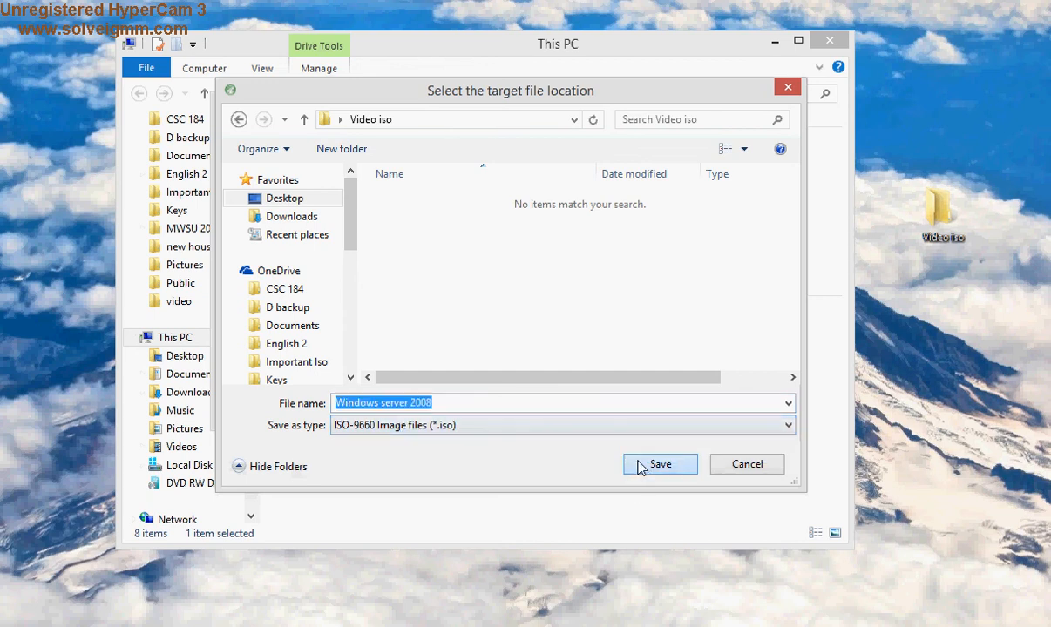
left_click(659, 464)
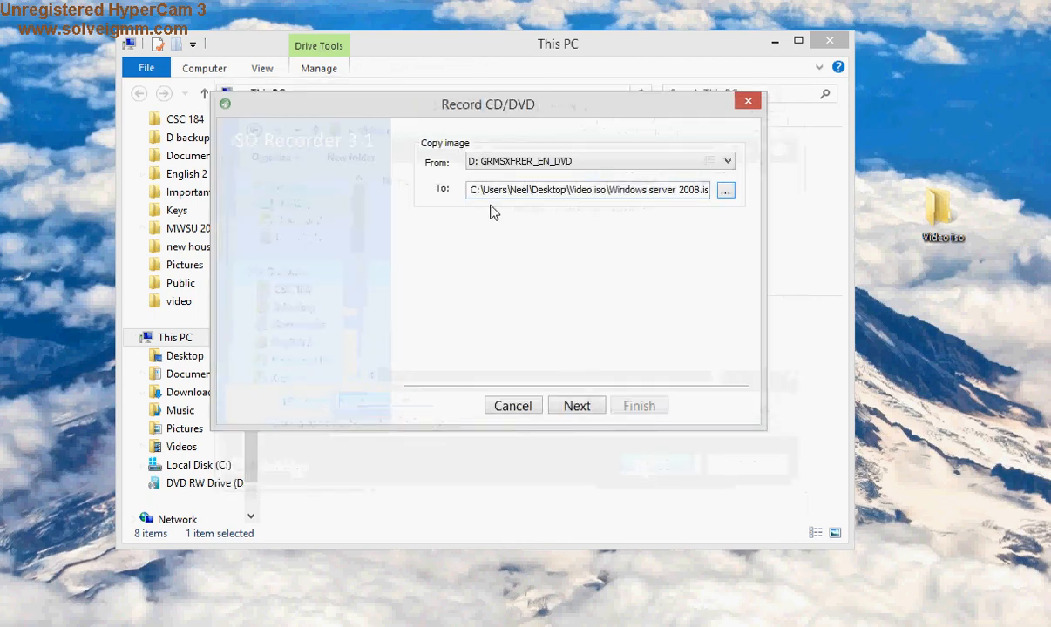
Step: Start copying the DVD to Windows server 2008.iso and open the desktop Video iso folder
double_click(580, 189)
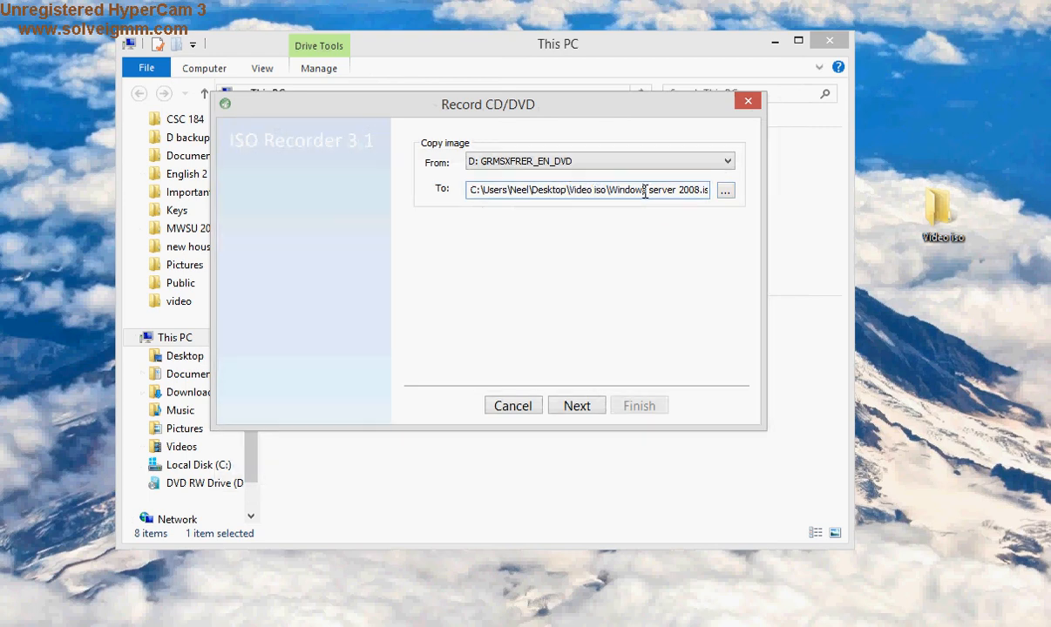
mouse_move(581, 378)
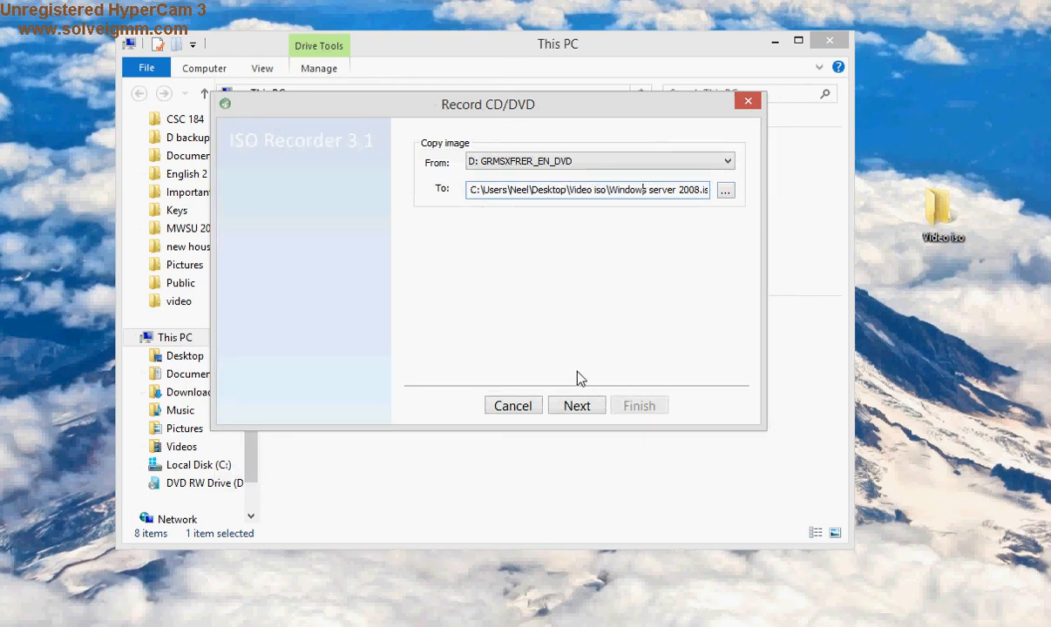
left_click(577, 405)
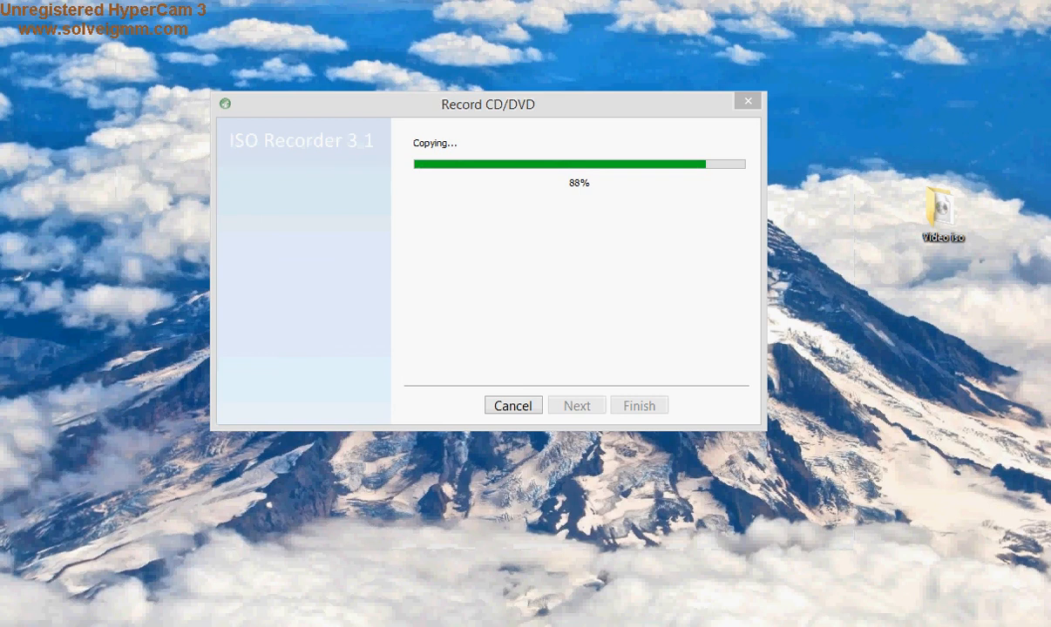
mouse_move(542, 536)
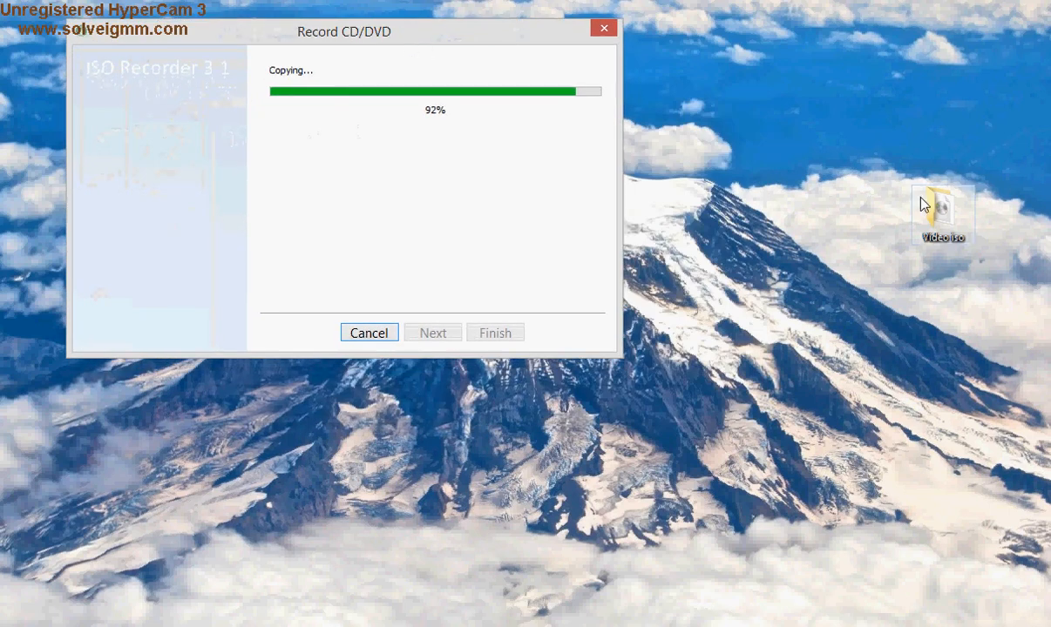
double_click(943, 209)
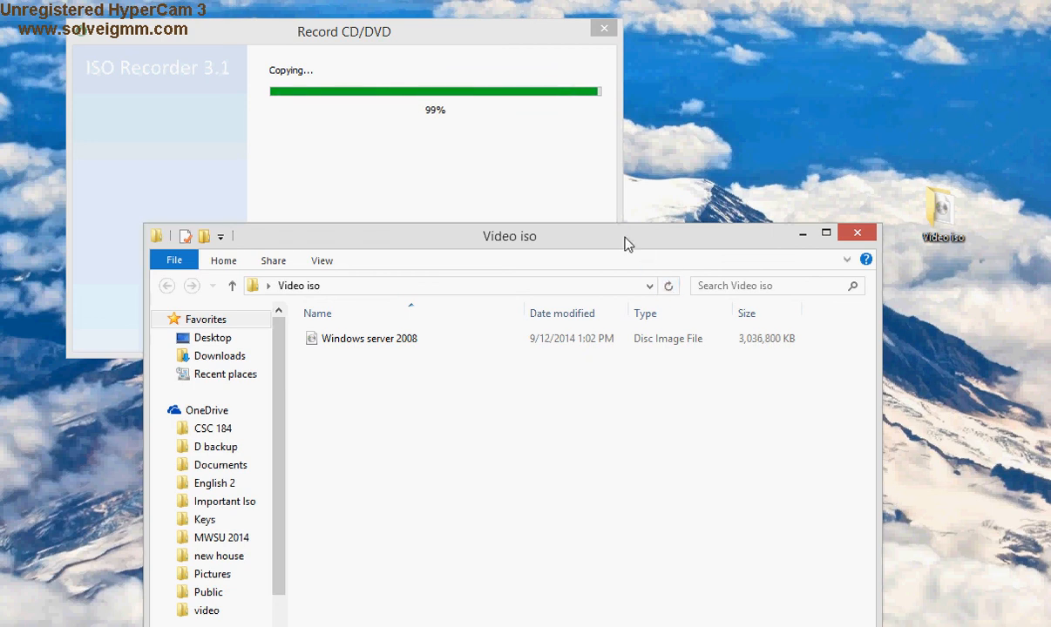
Step: Move the Video iso window into view to see the 3,092,368 KB disc image
left_click_drag(627, 236, 683, 283)
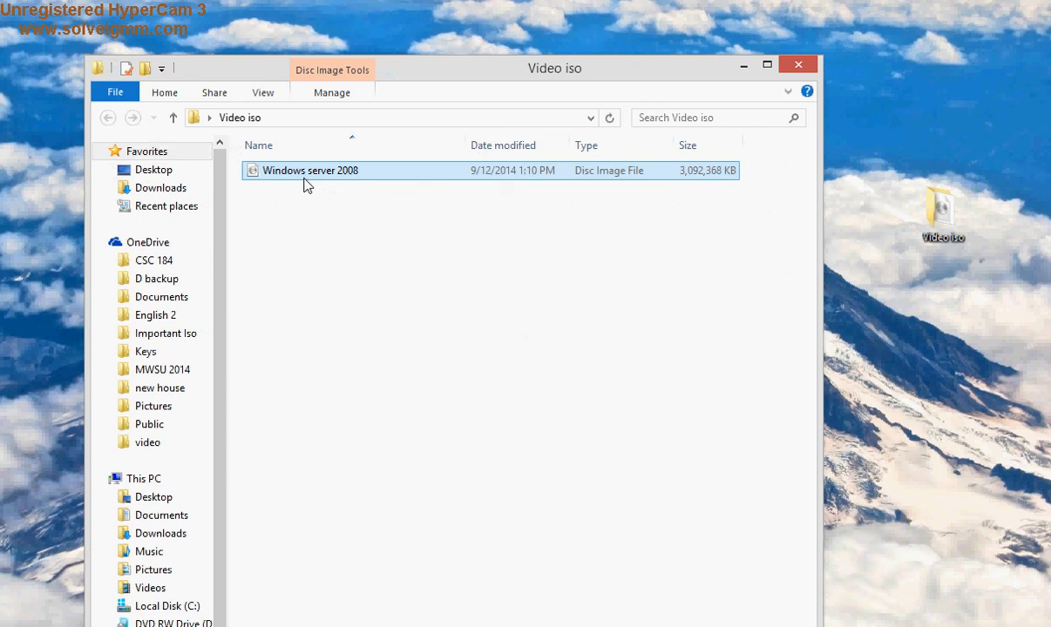
mouse_move(501, 337)
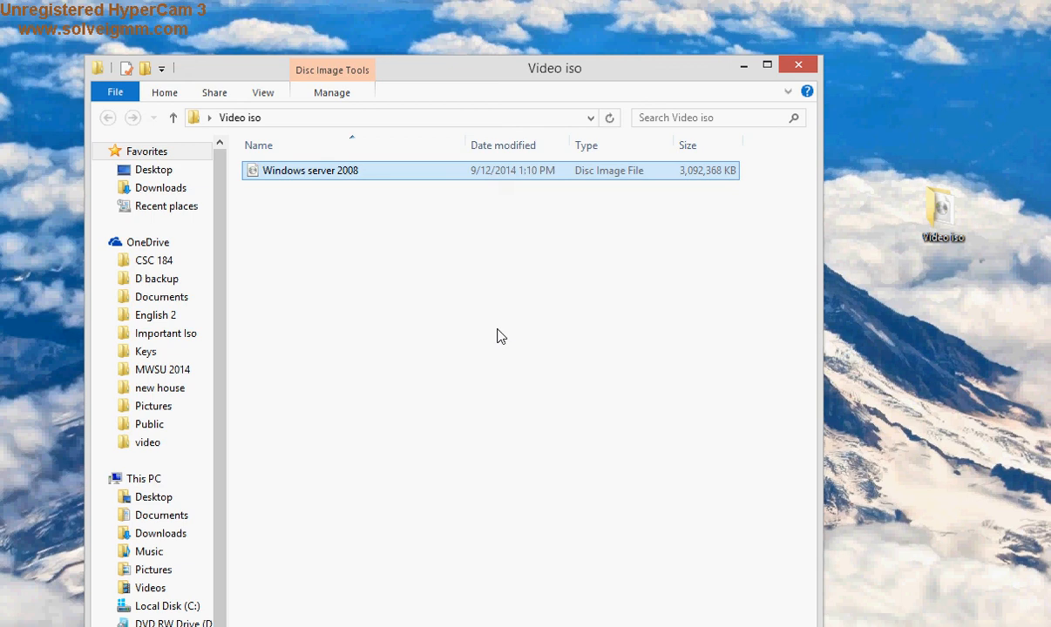
mouse_move(492, 322)
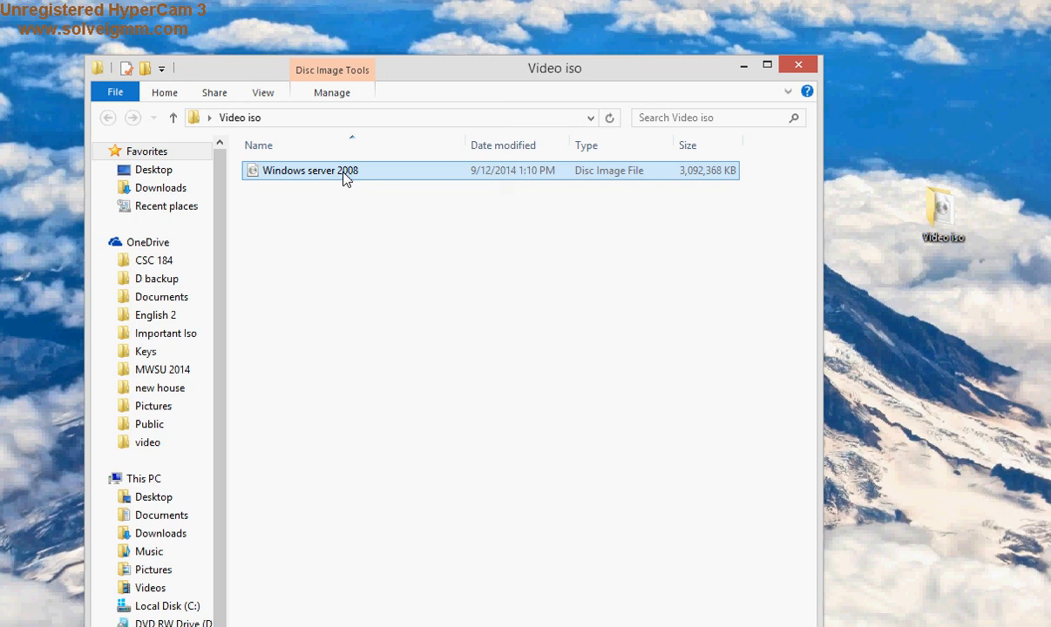
mouse_move(796, 65)
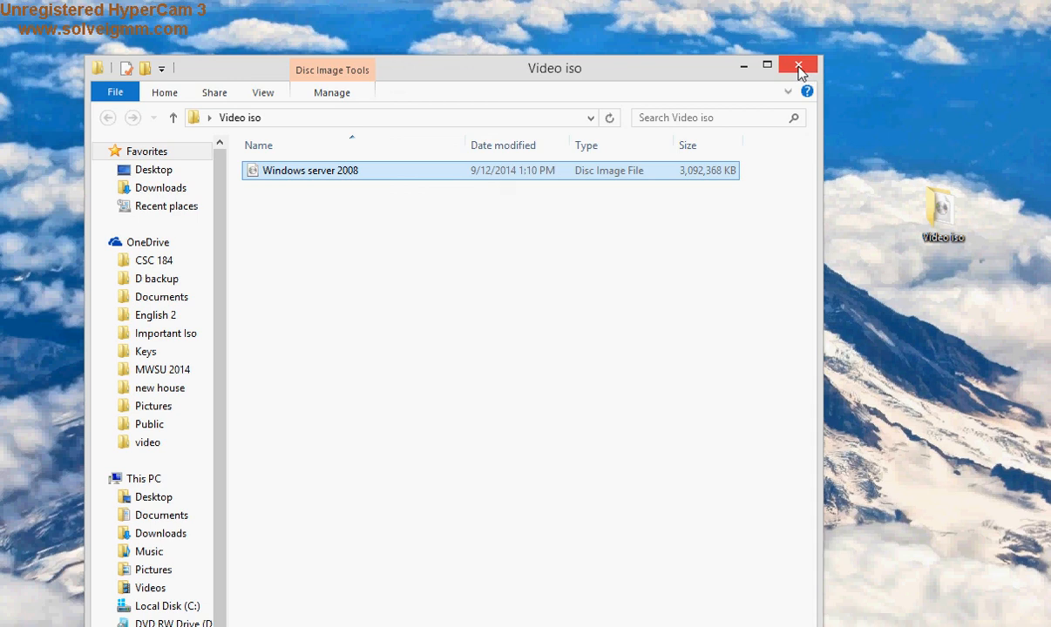
Step: Close the Video iso folder window
left_click(797, 66)
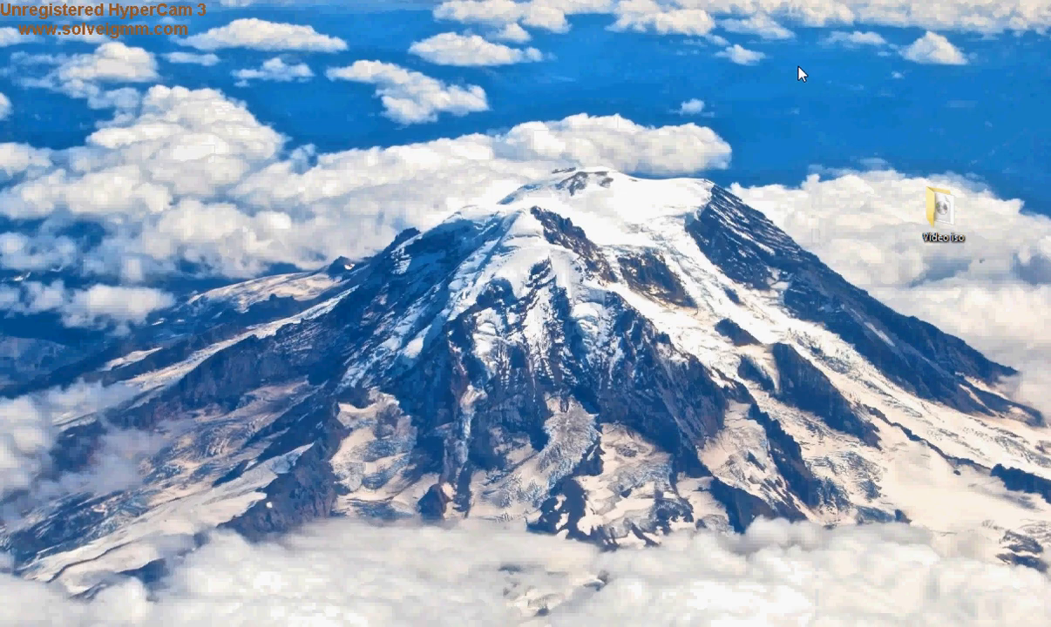